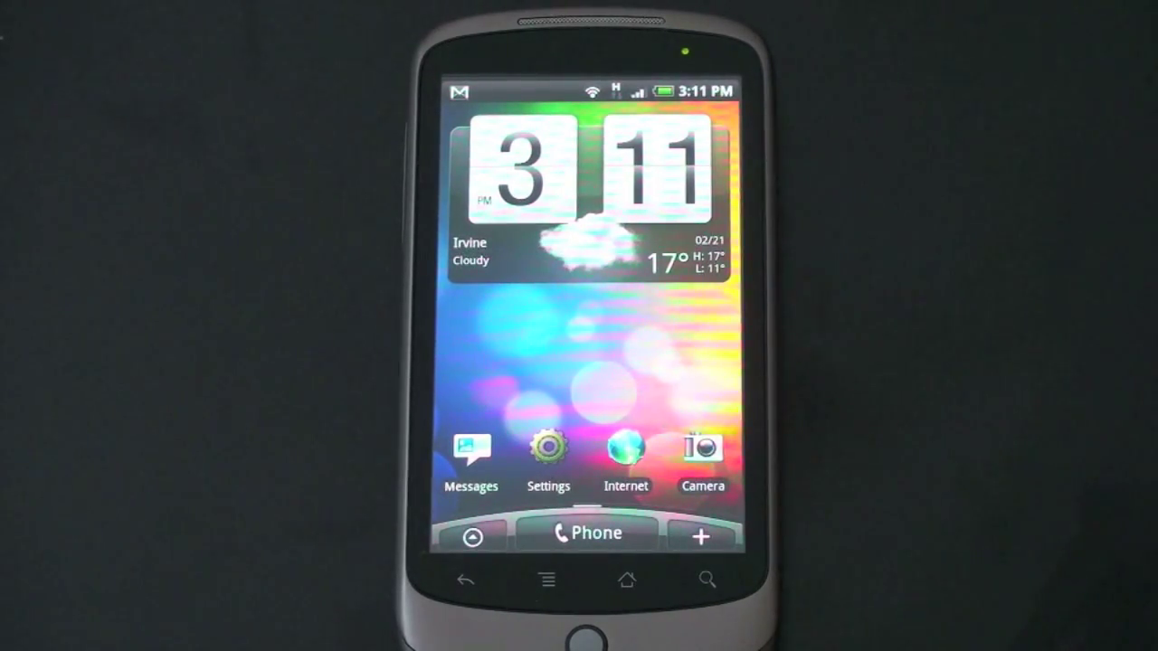
Step: Open Settings from the home screen and scroll down its categories past Sound & display
{"action": "left_click", "coordinate": [548, 449]}
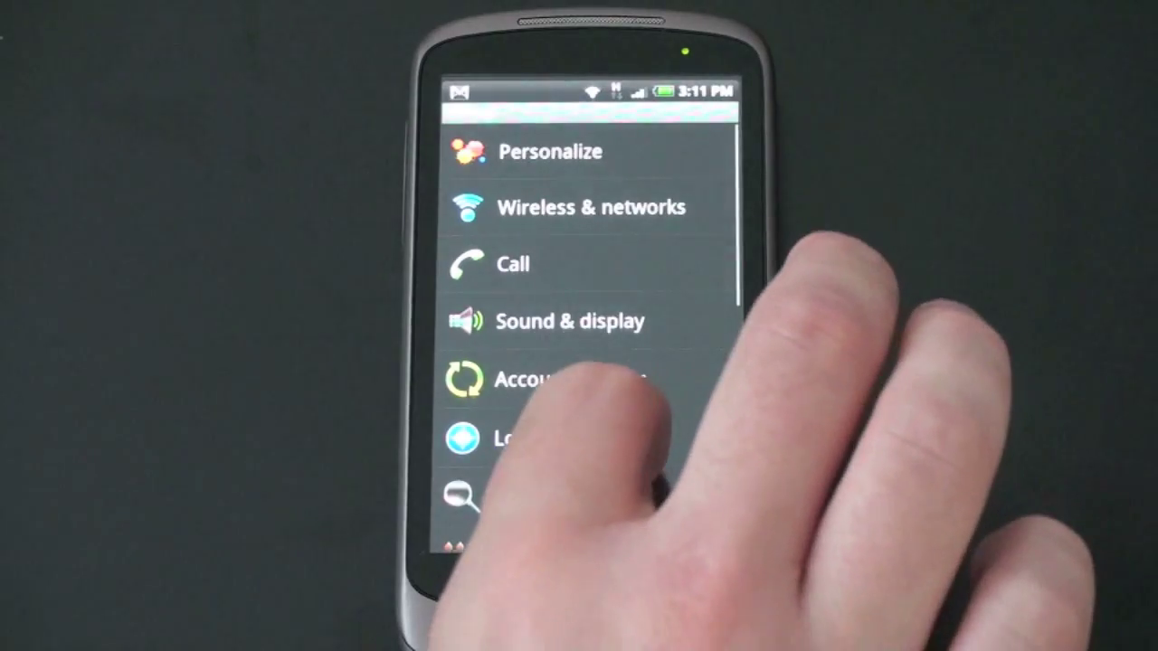
{"action": "scroll", "scroll_direction": "down", "scroll_amount": 3}
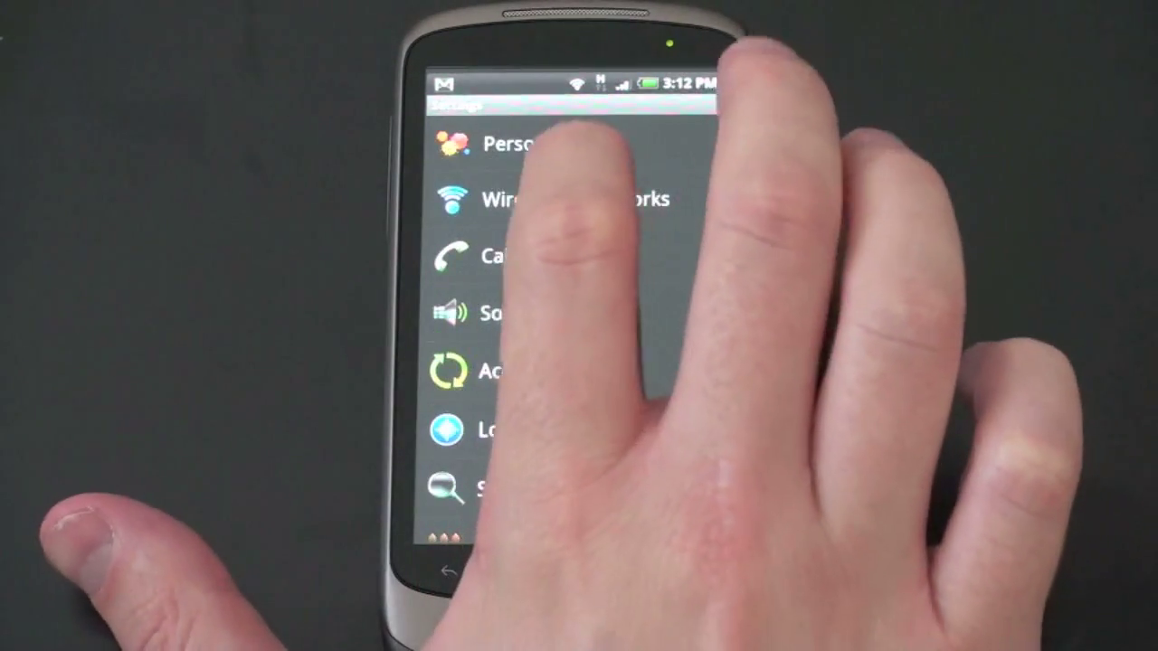
{"action": "left_click", "coordinate": [506, 145]}
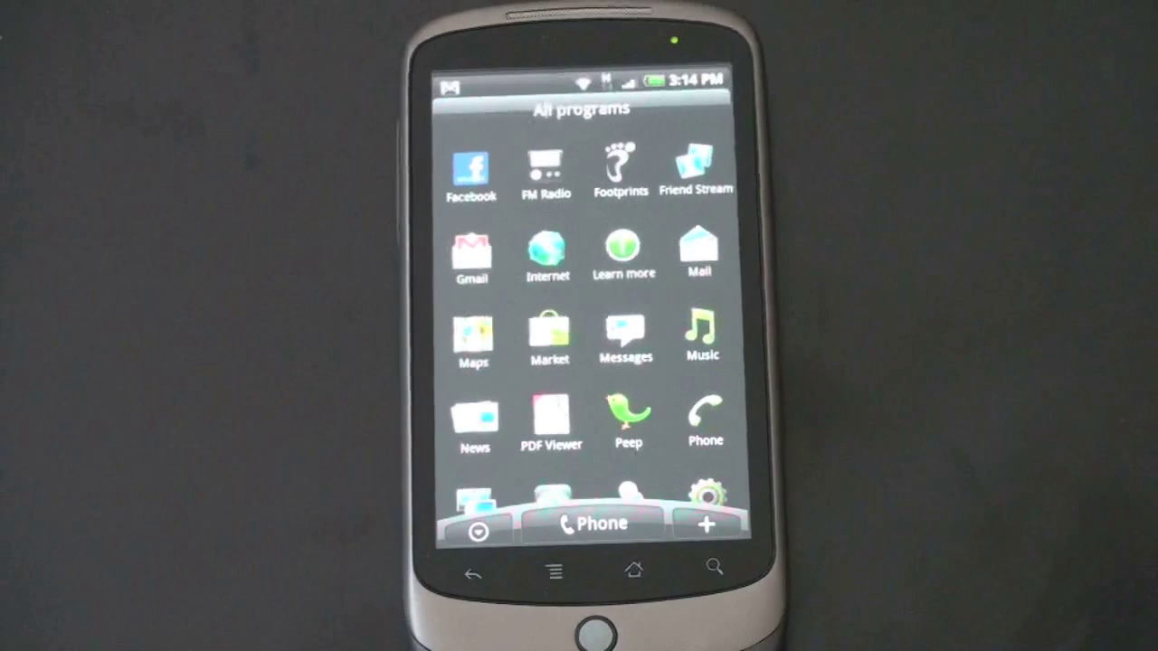
Step: Scroll the All programs grid down to Photos, Quickoffice, Search, Settings, Setup and Teeter
{"action": "scroll", "scroll_direction": "up", "scroll_amount": 3}
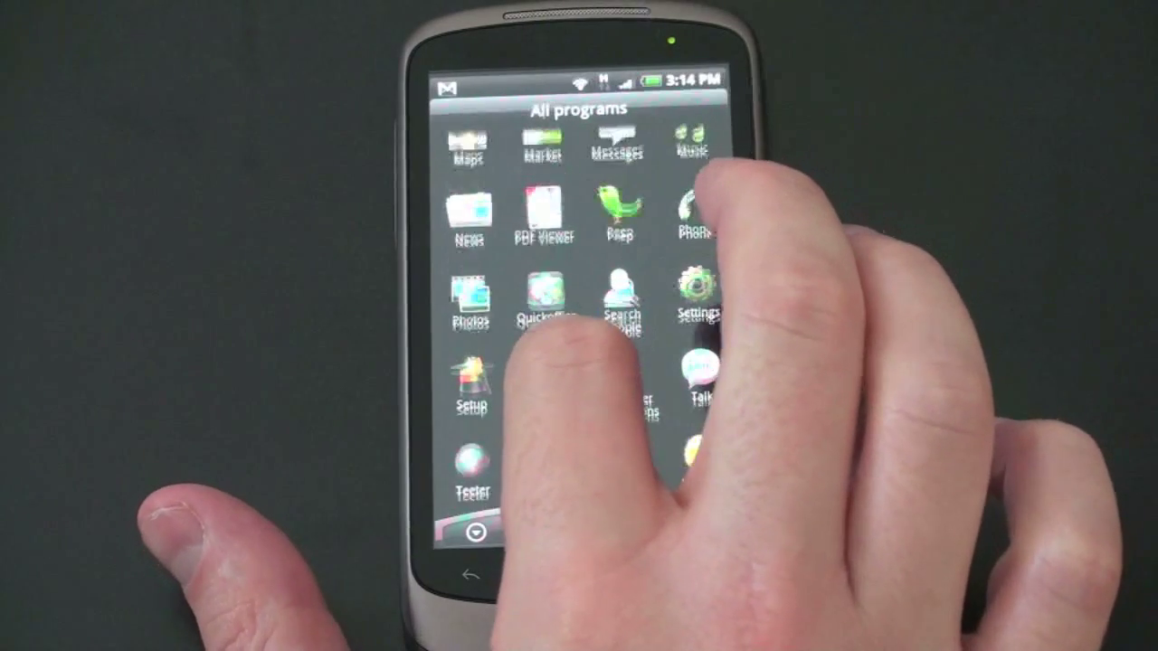
{"action": "scroll", "scroll_direction": "down", "scroll_amount": 3}
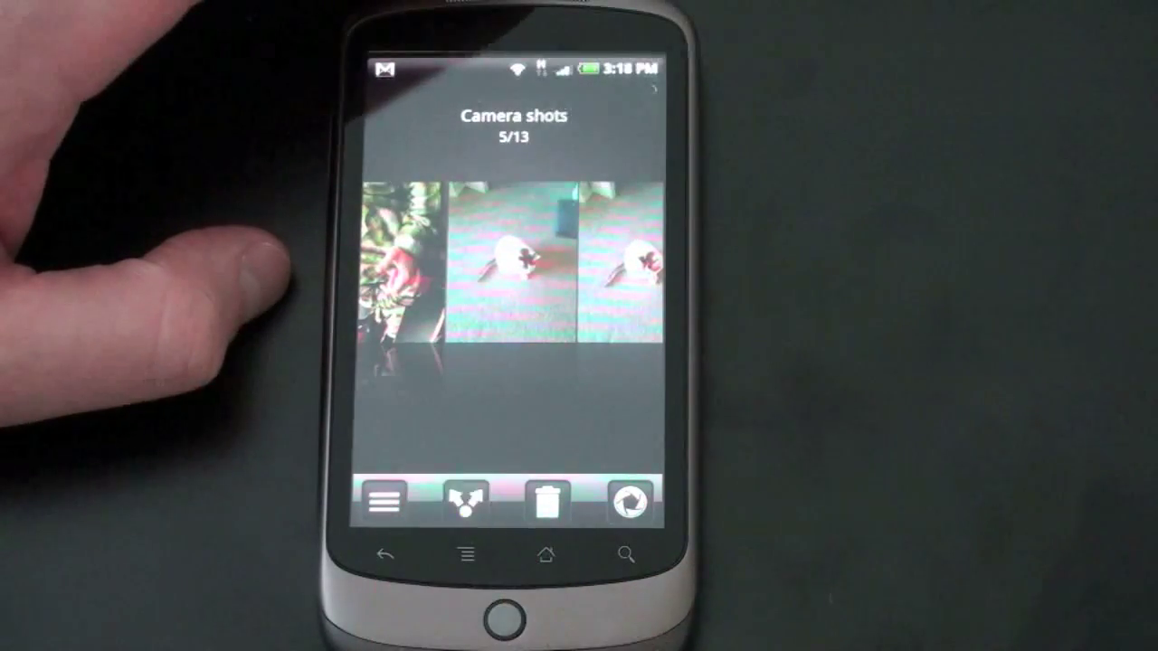
Step: Select a photo in the Camera shots album to view it in the filmstrip
{"action": "left_click", "coordinate": [463, 501]}
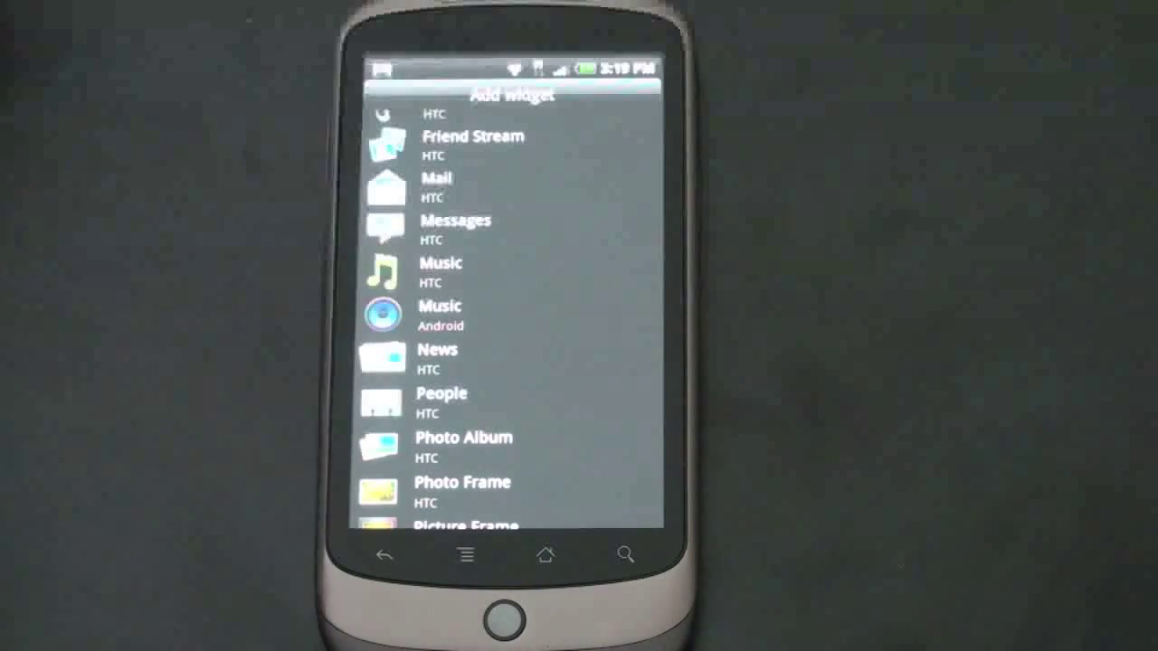
Step: Choose Widget and scroll the Add widget list to its end at Weather and YouTube
{"action": "left_click", "coordinate": [441, 393]}
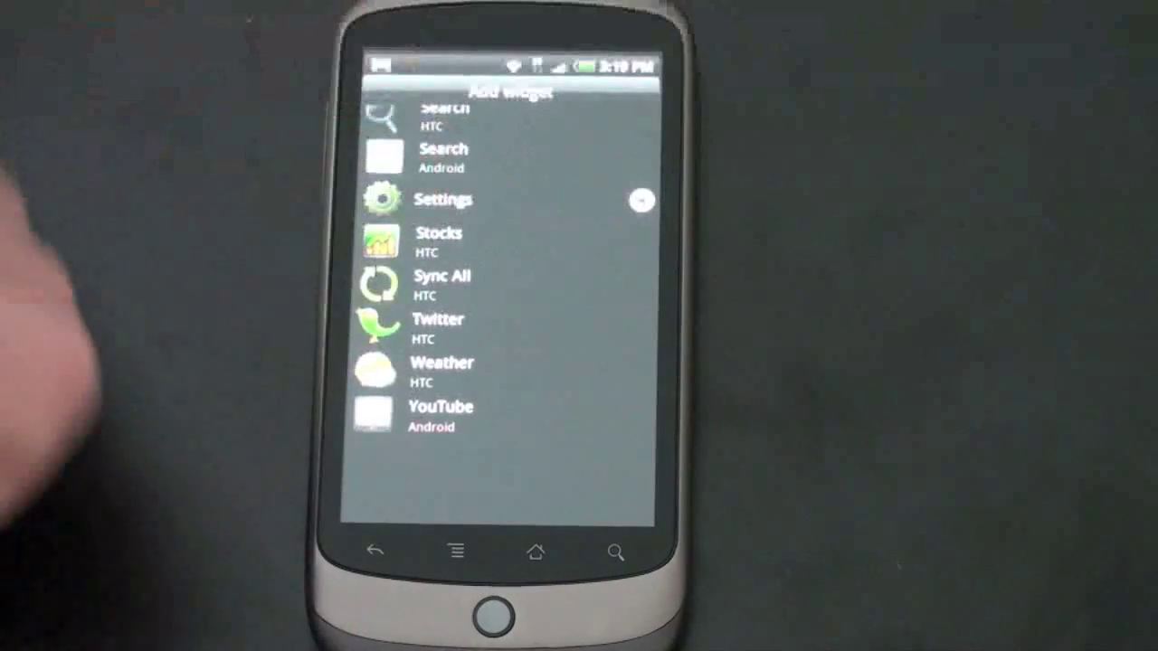
{"action": "scroll", "scroll_direction": "down", "scroll_amount": 3}
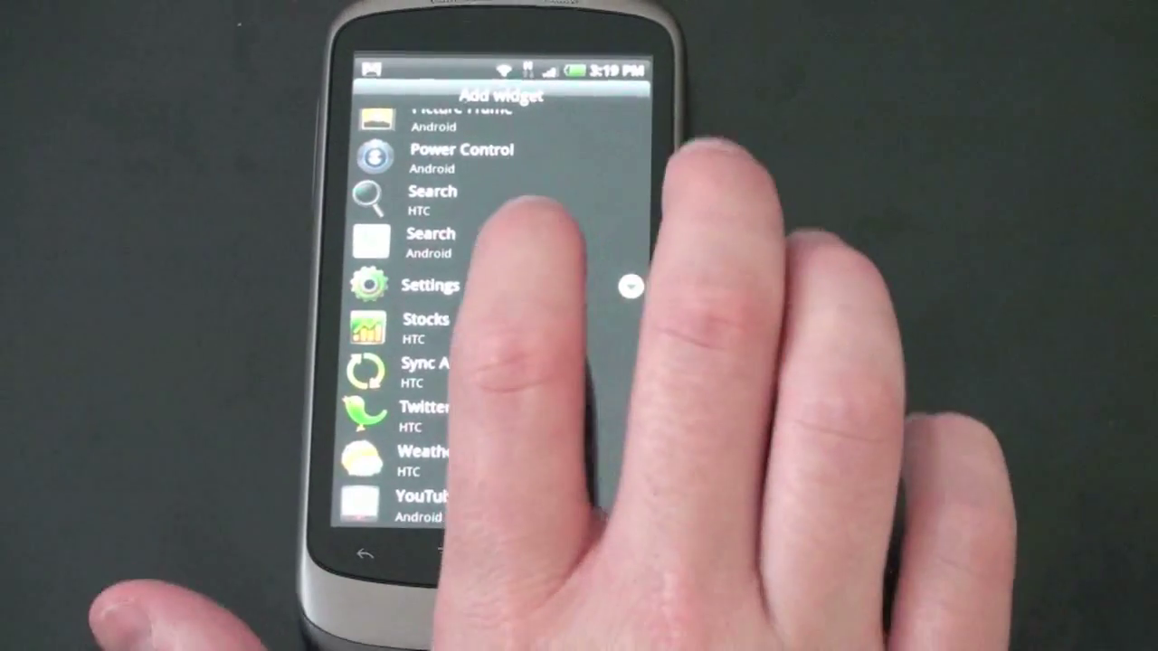
{"action": "scroll", "scroll_direction": "up", "scroll_amount": 3}
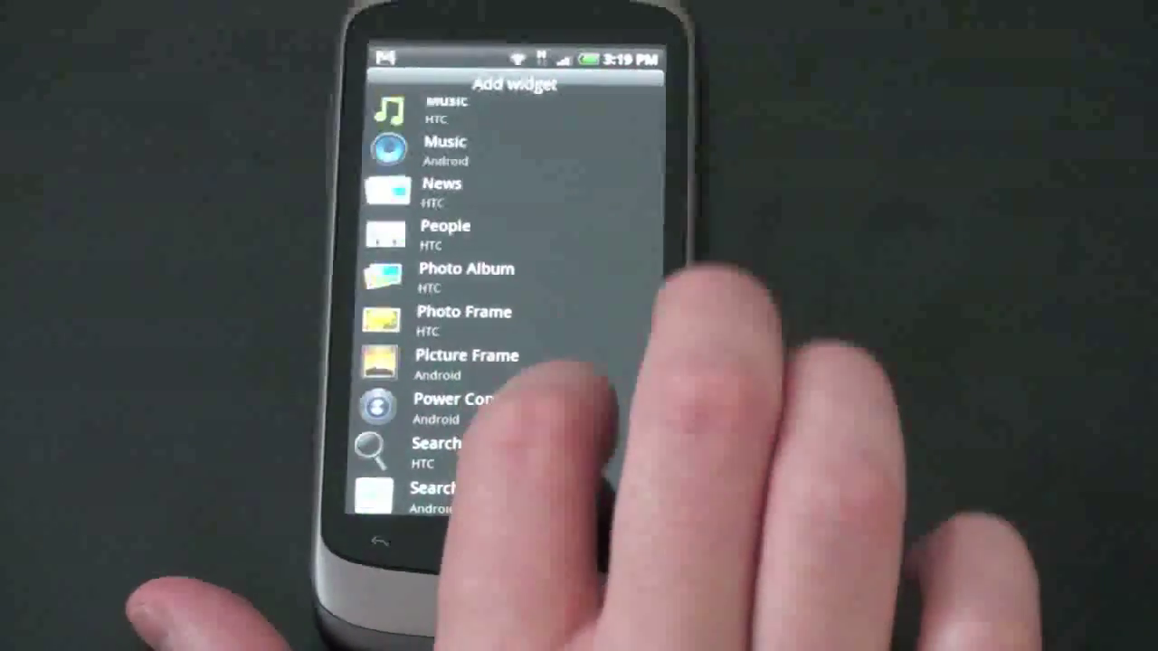
{"action": "scroll", "scroll_direction": "down", "scroll_amount": 3}
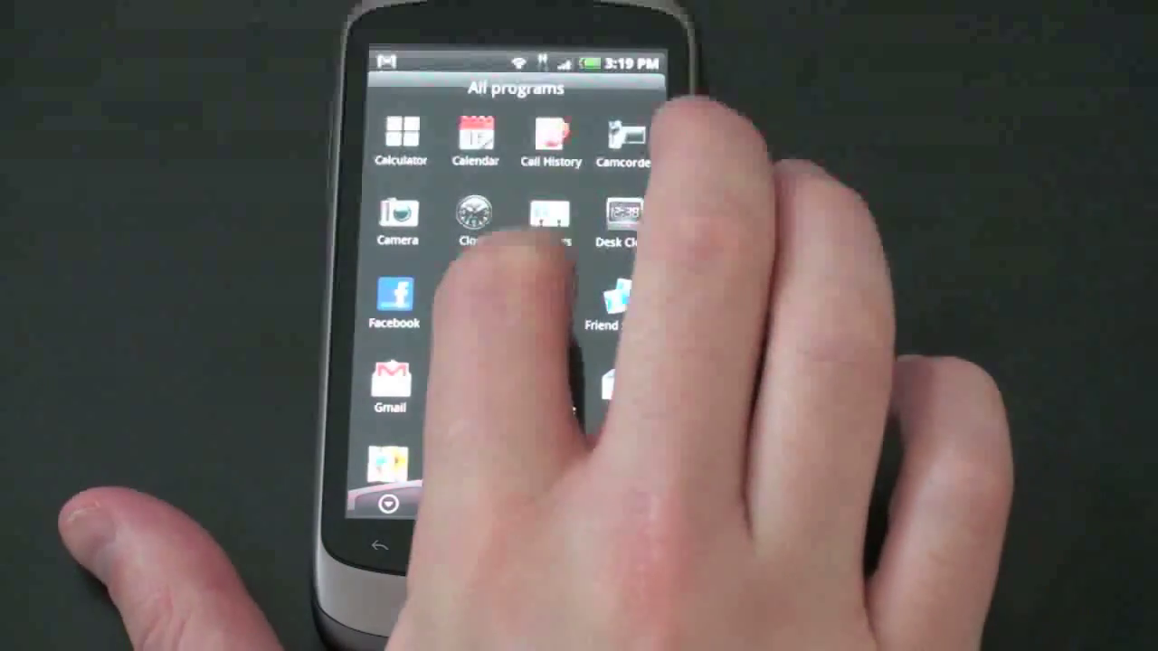
Step: Scroll All programs down to Facebook, FM Radio, Gmail, Internet, Maps, Market, News and PDF Viewer
{"action": "scroll", "scroll_direction": "up", "scroll_amount": 3}
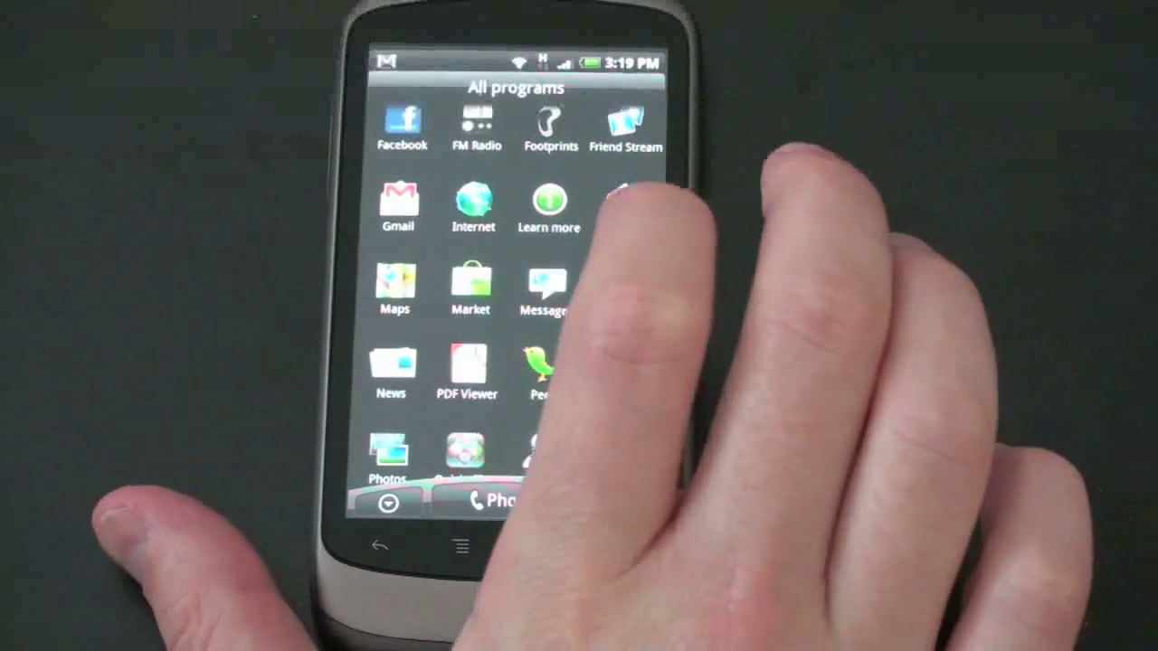